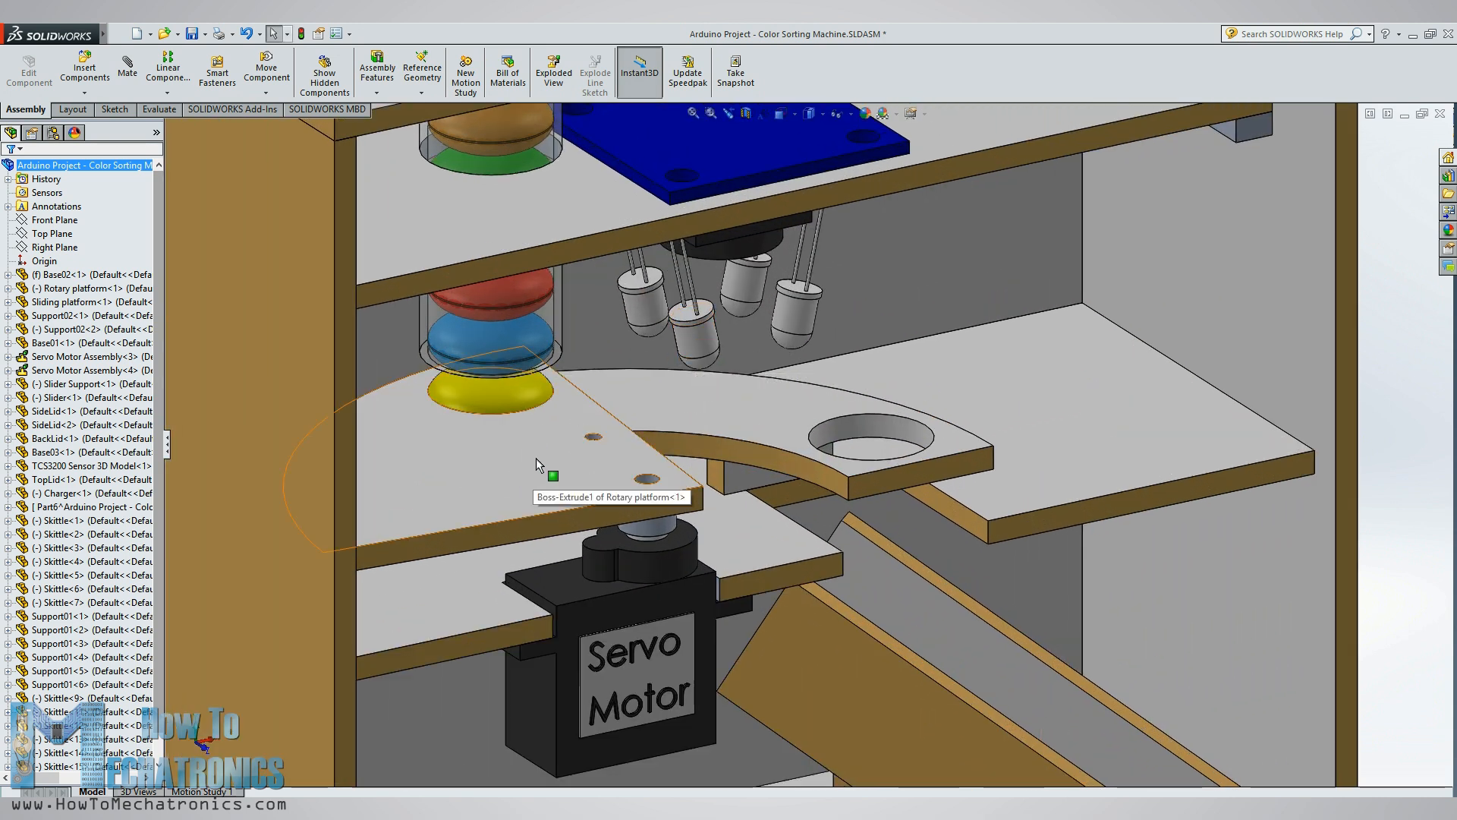
# Step: Select the rotary platform part, then bring up Sheet1 of the Color Sorting Machine drawing
pyautogui.click(521, 297)
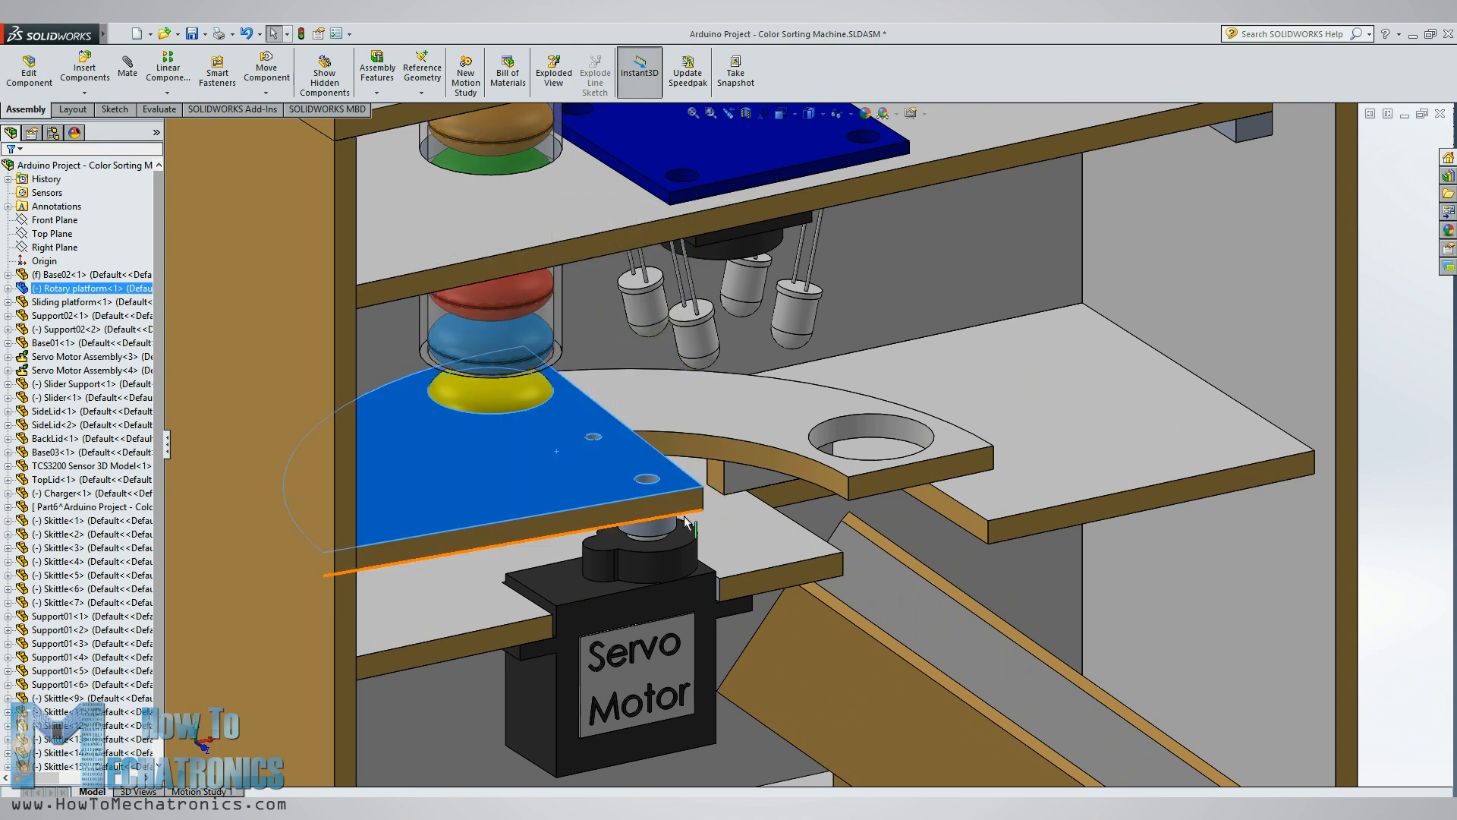
pyautogui.moveTo(547, 471)
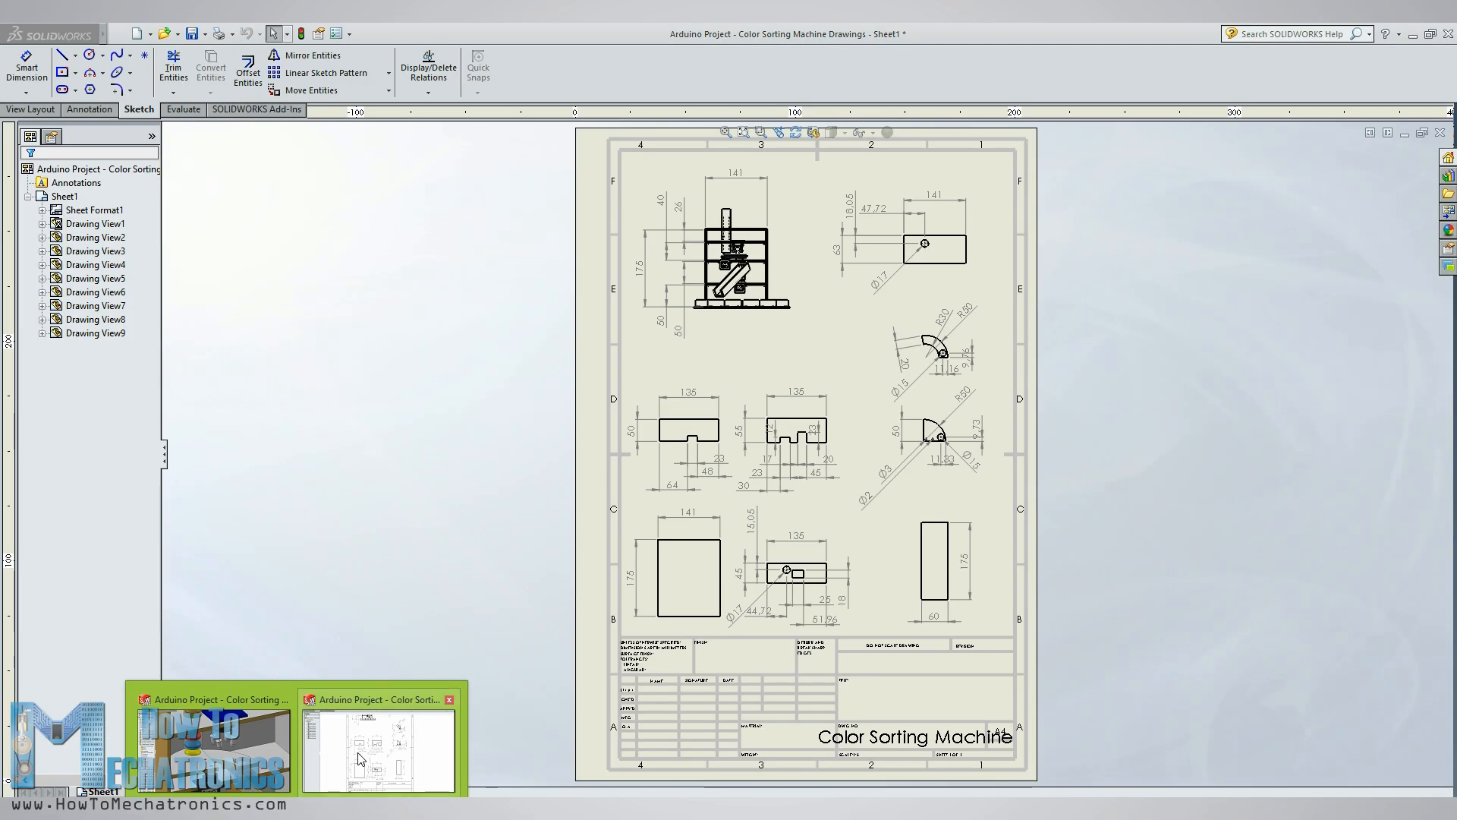
pyautogui.click(635, 270)
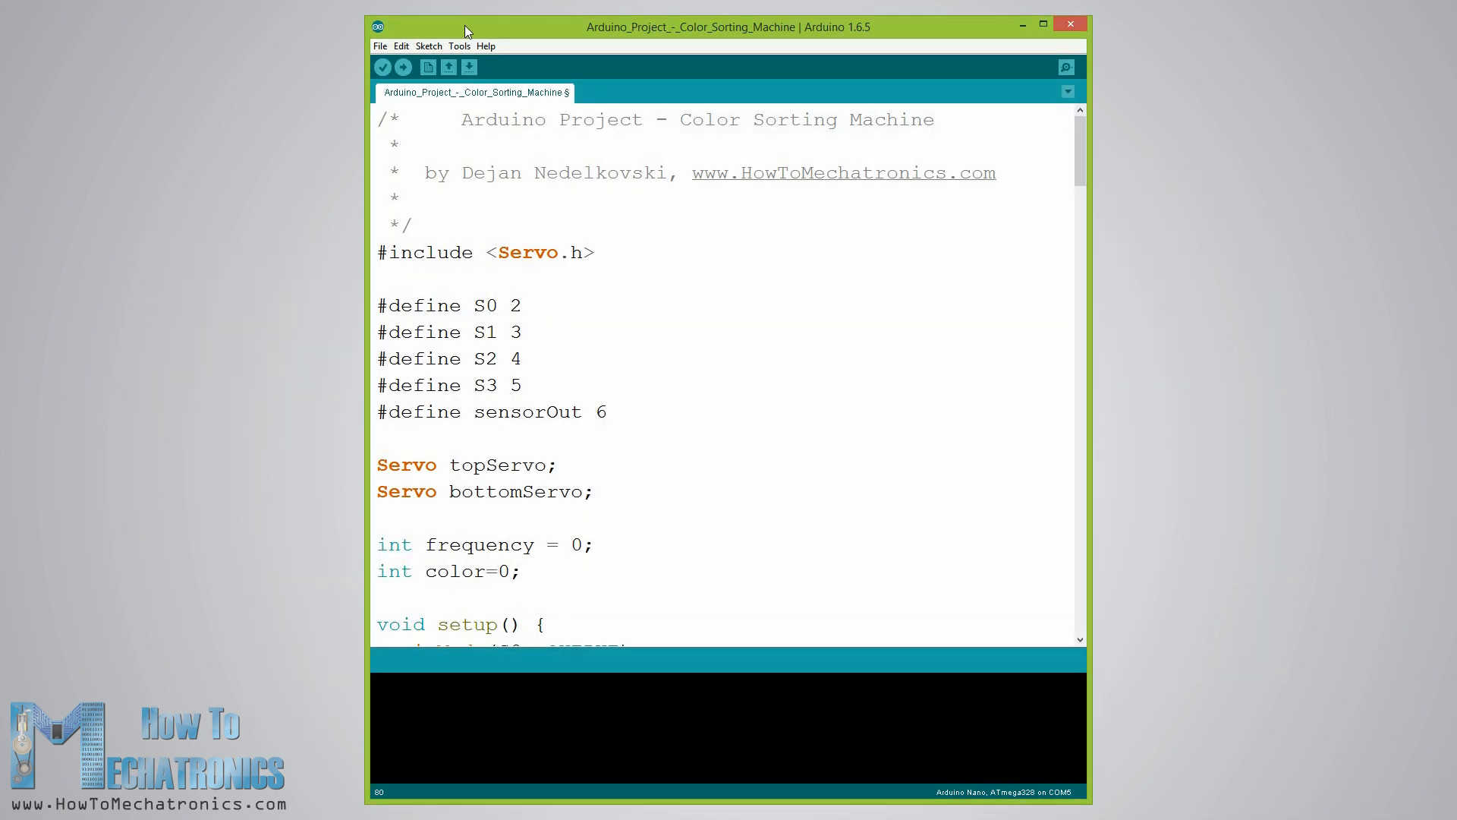
pyautogui.moveTo(377, 252); pyautogui.dragTo(549, 252)
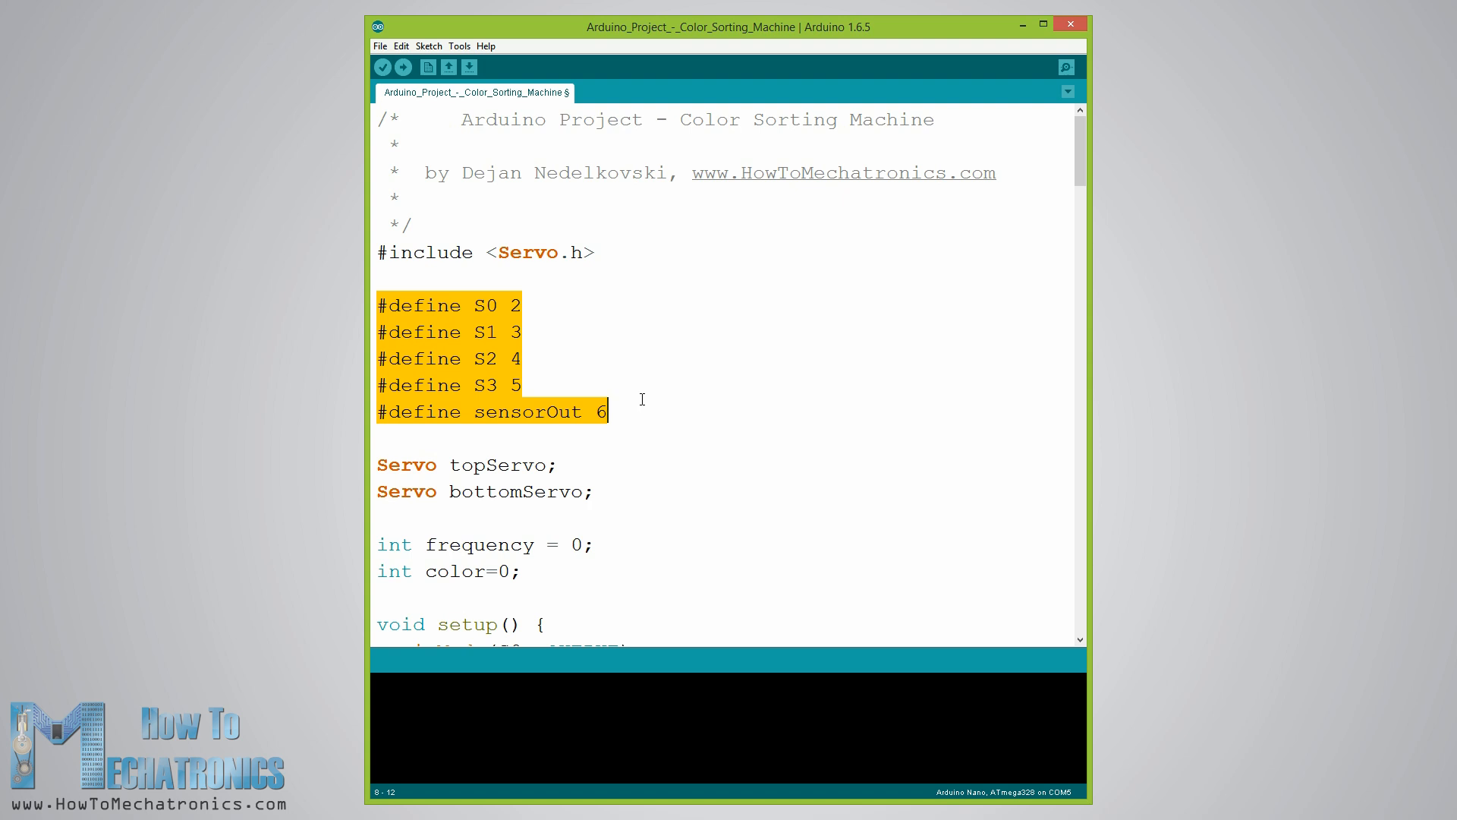
pyautogui.moveTo(376, 463)
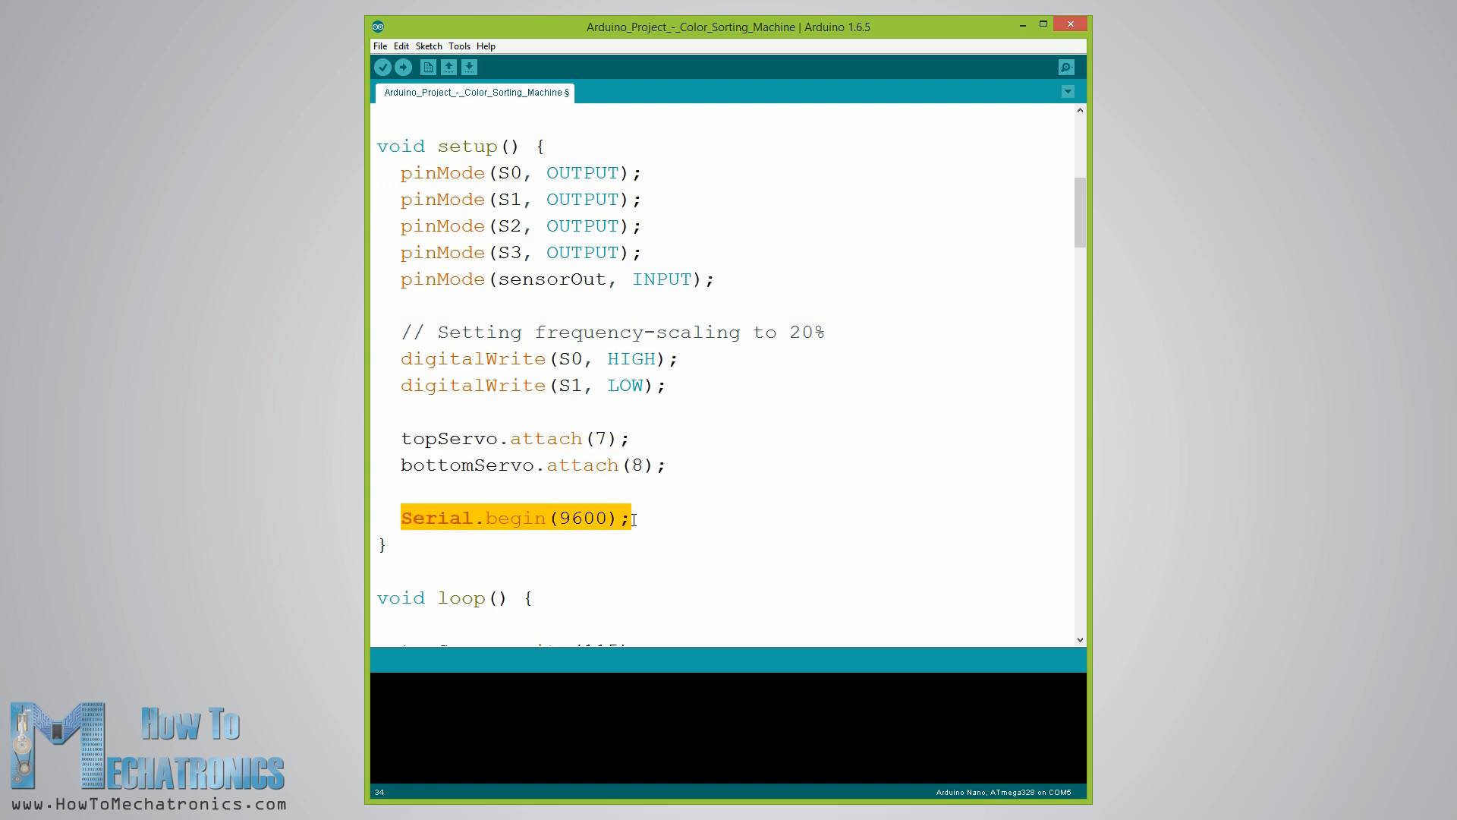
pyautogui.scroll(-3)
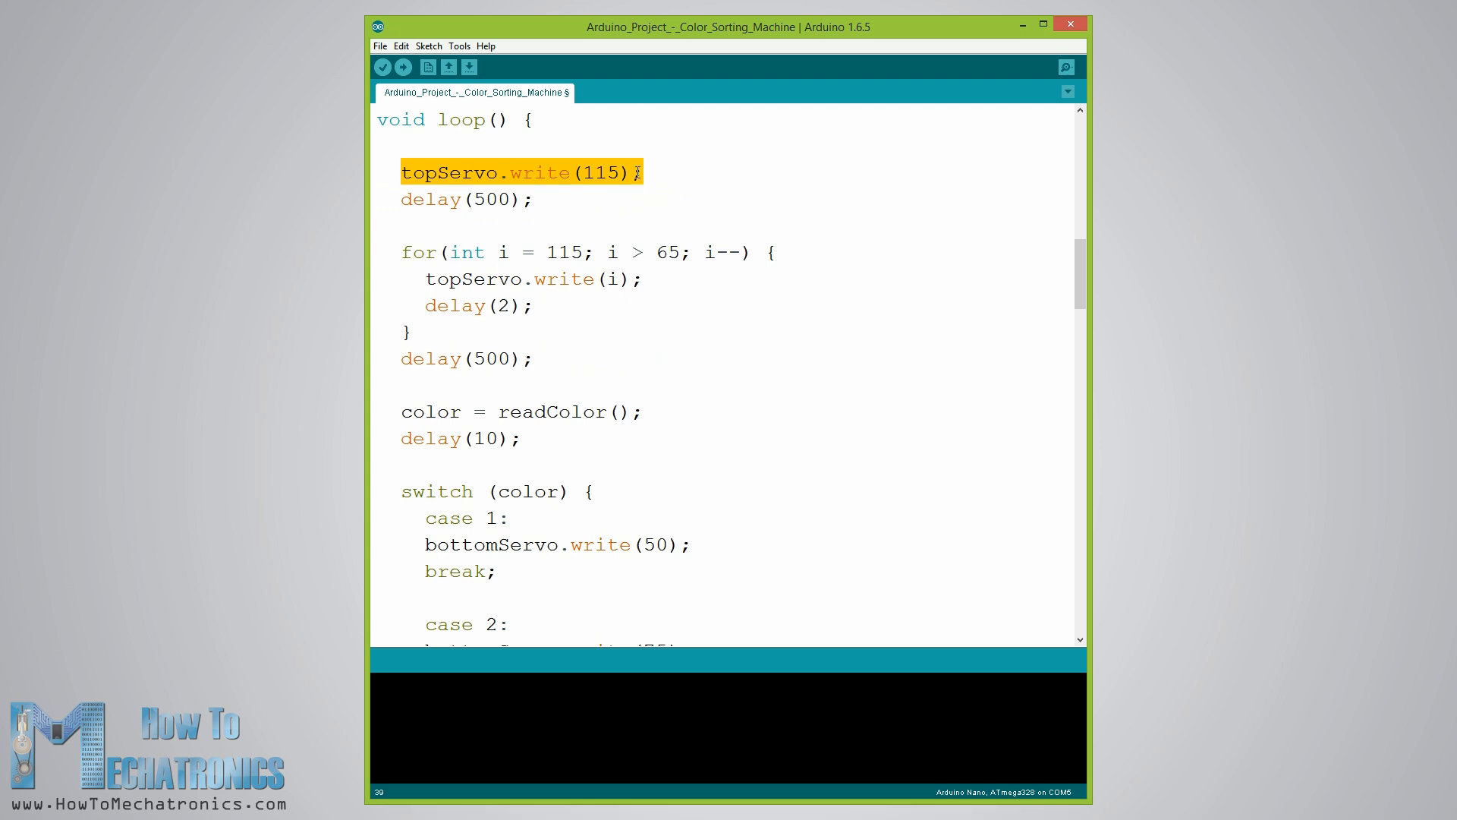
pyautogui.click(587, 173)
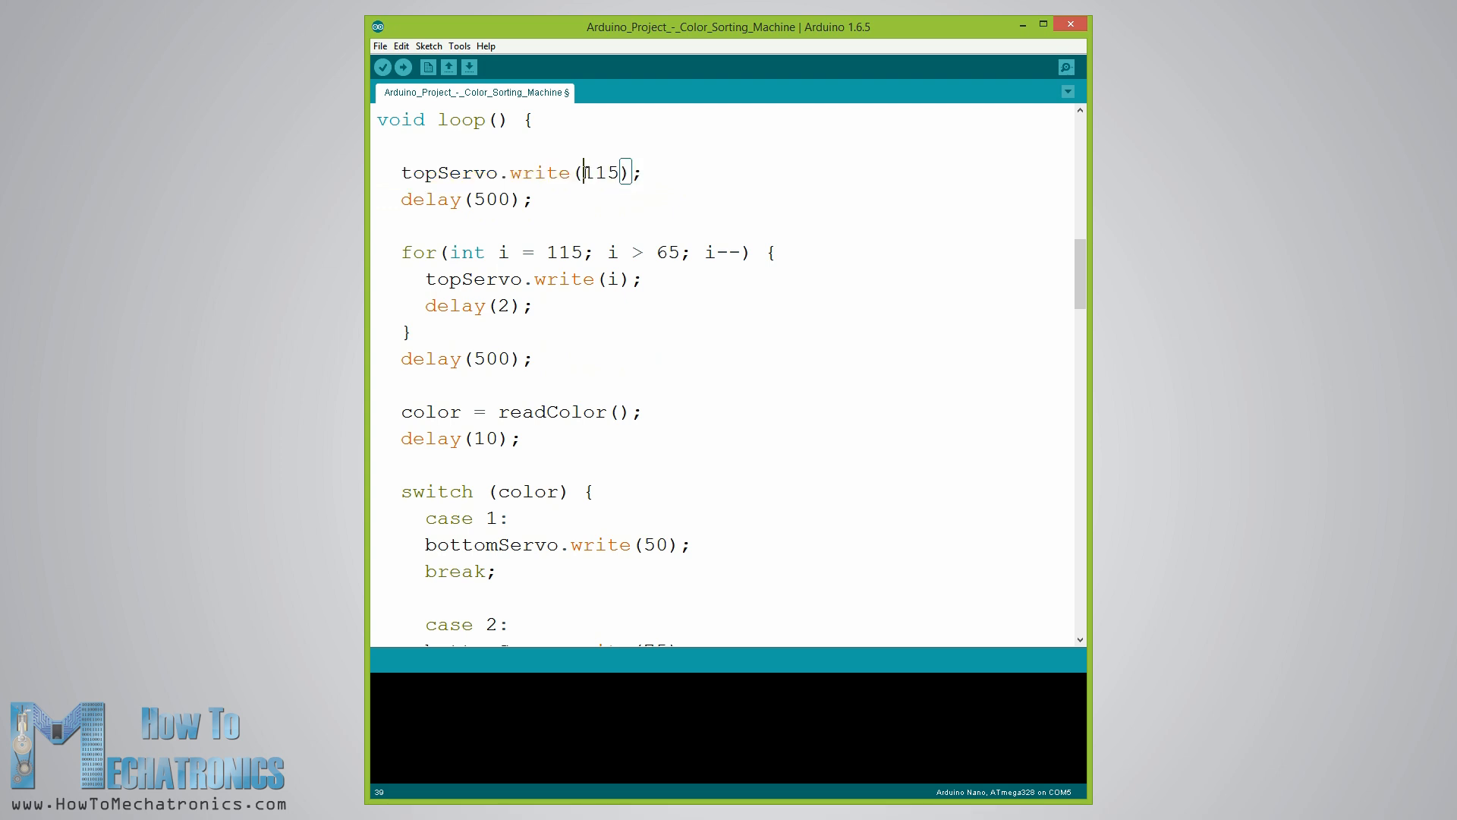
pyautogui.doubleClick(601, 173)
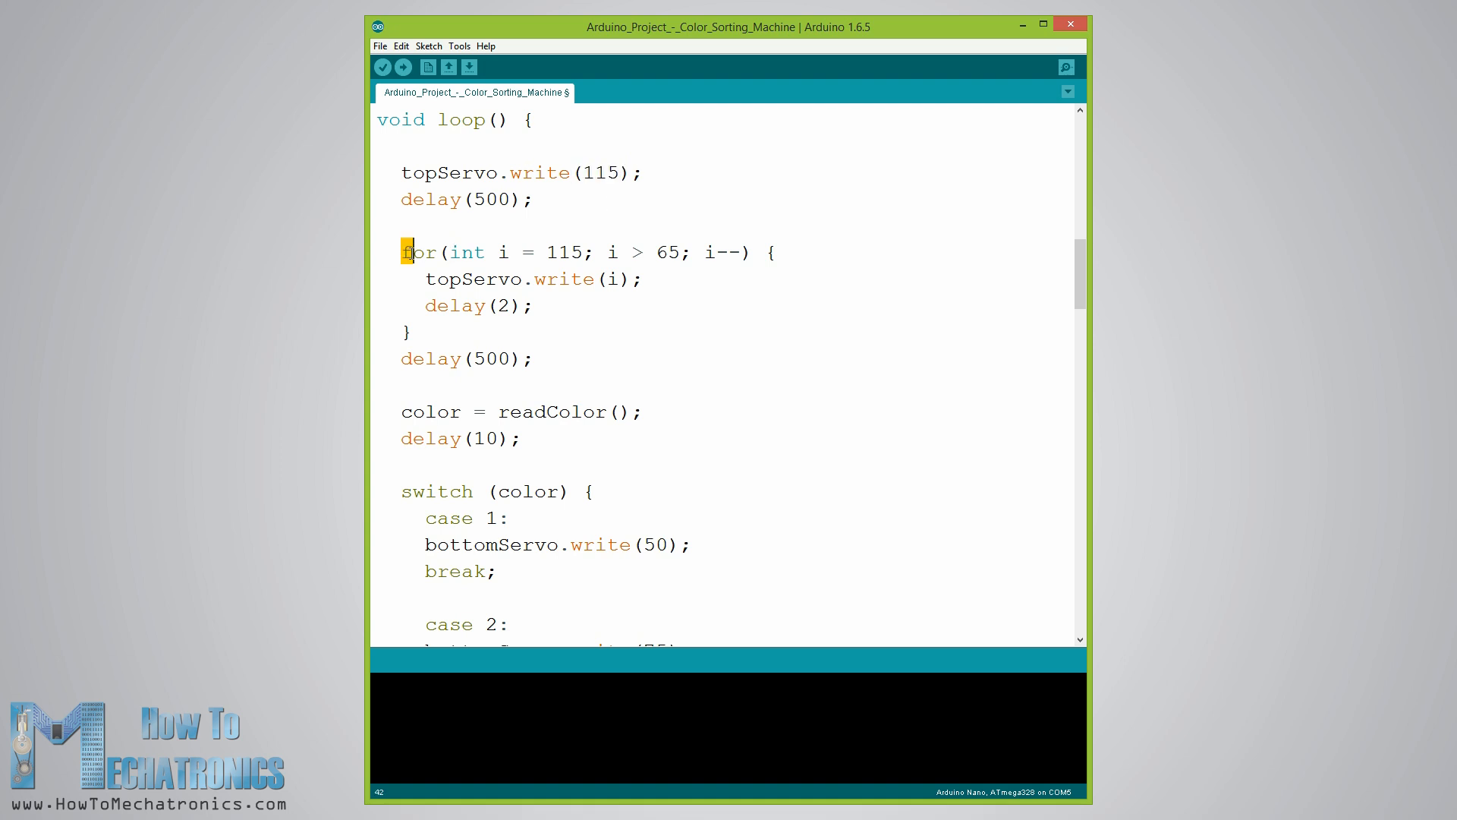
pyautogui.moveTo(406, 251); pyautogui.dragTo(411, 332)
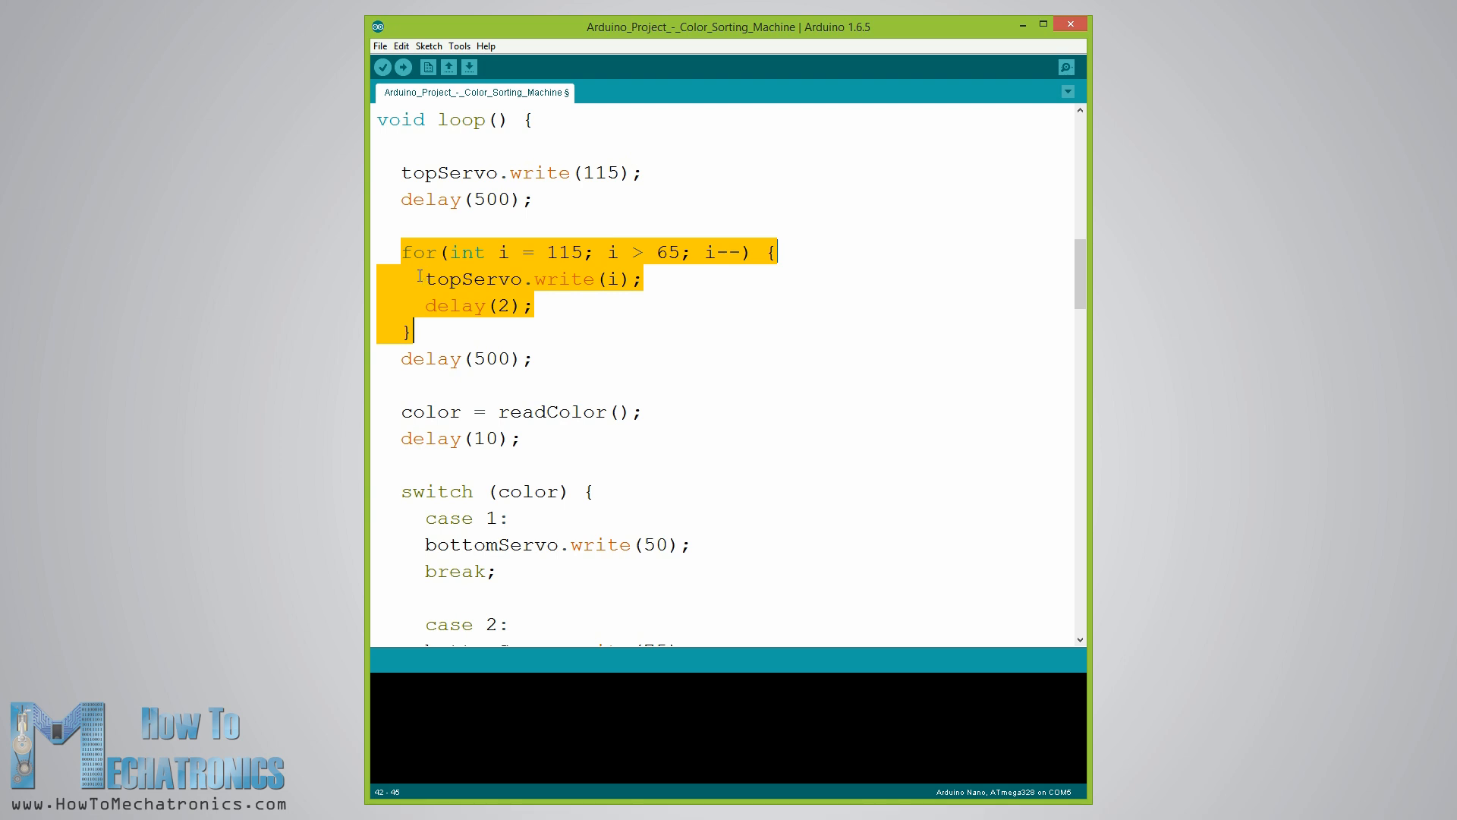
pyautogui.click(415, 278)
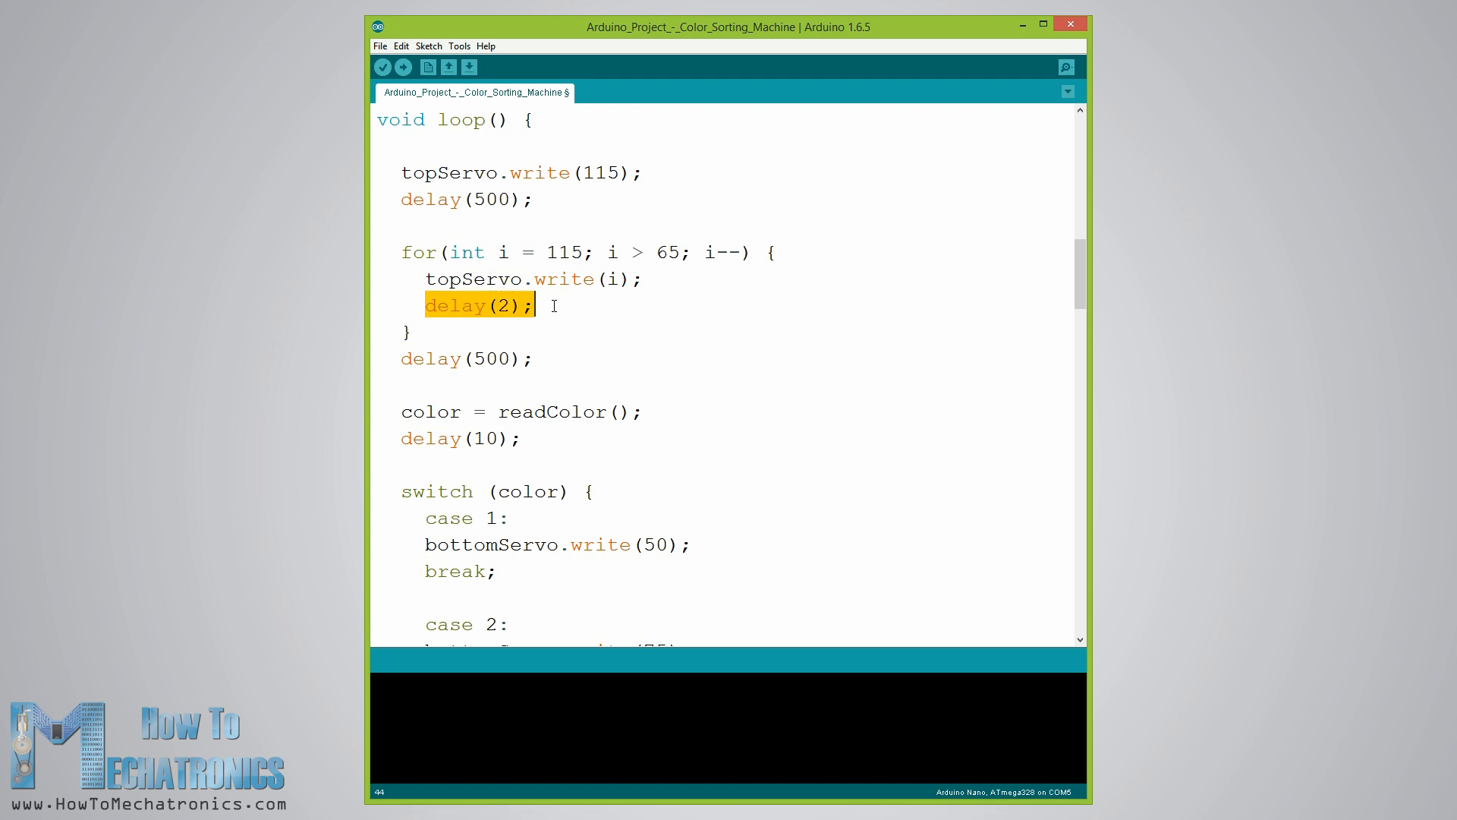
pyautogui.moveTo(403, 407)
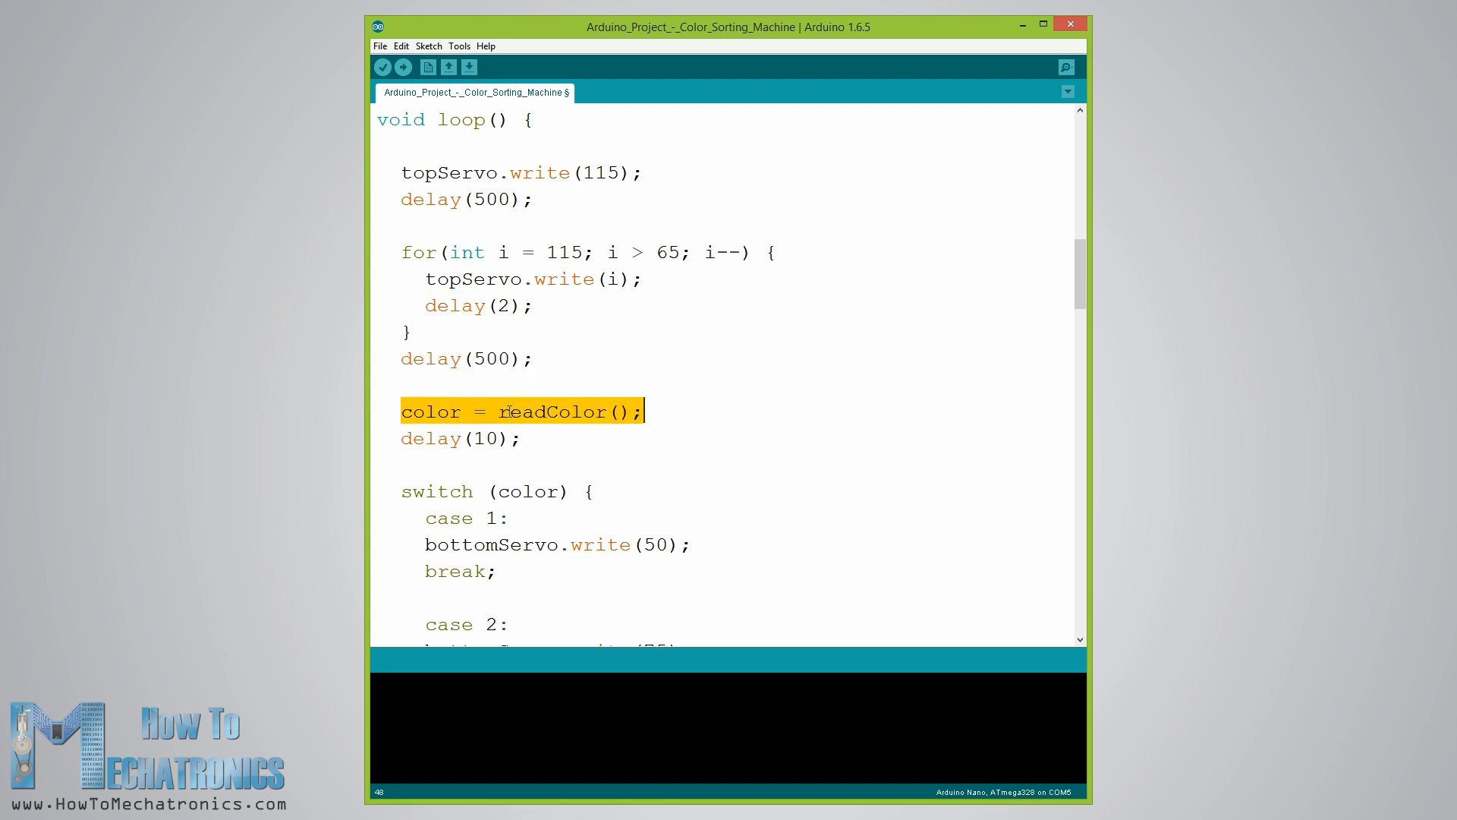
pyautogui.scroll(-3)
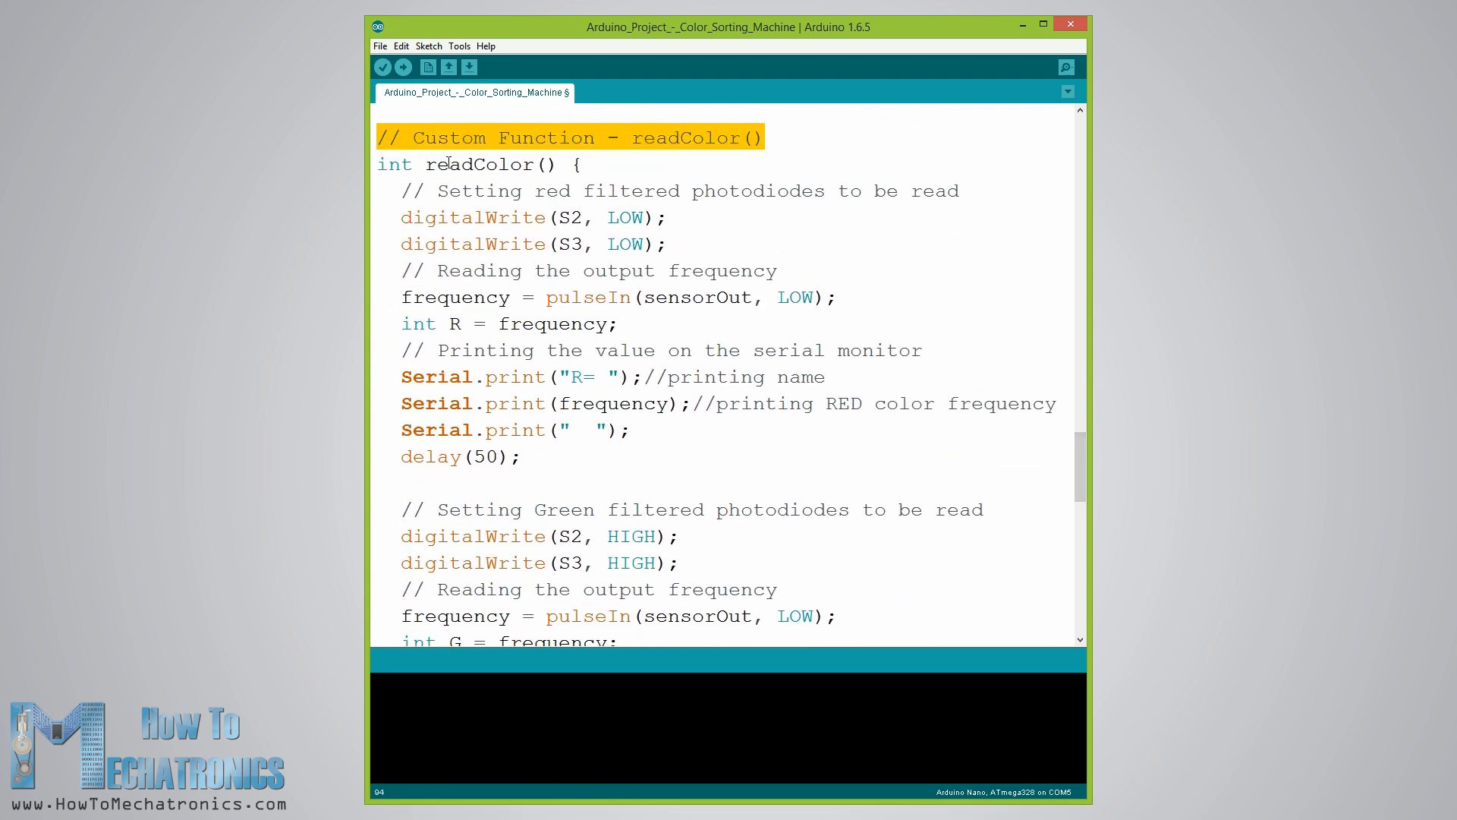
pyautogui.moveTo(402, 218); pyautogui.dragTo(548, 243)
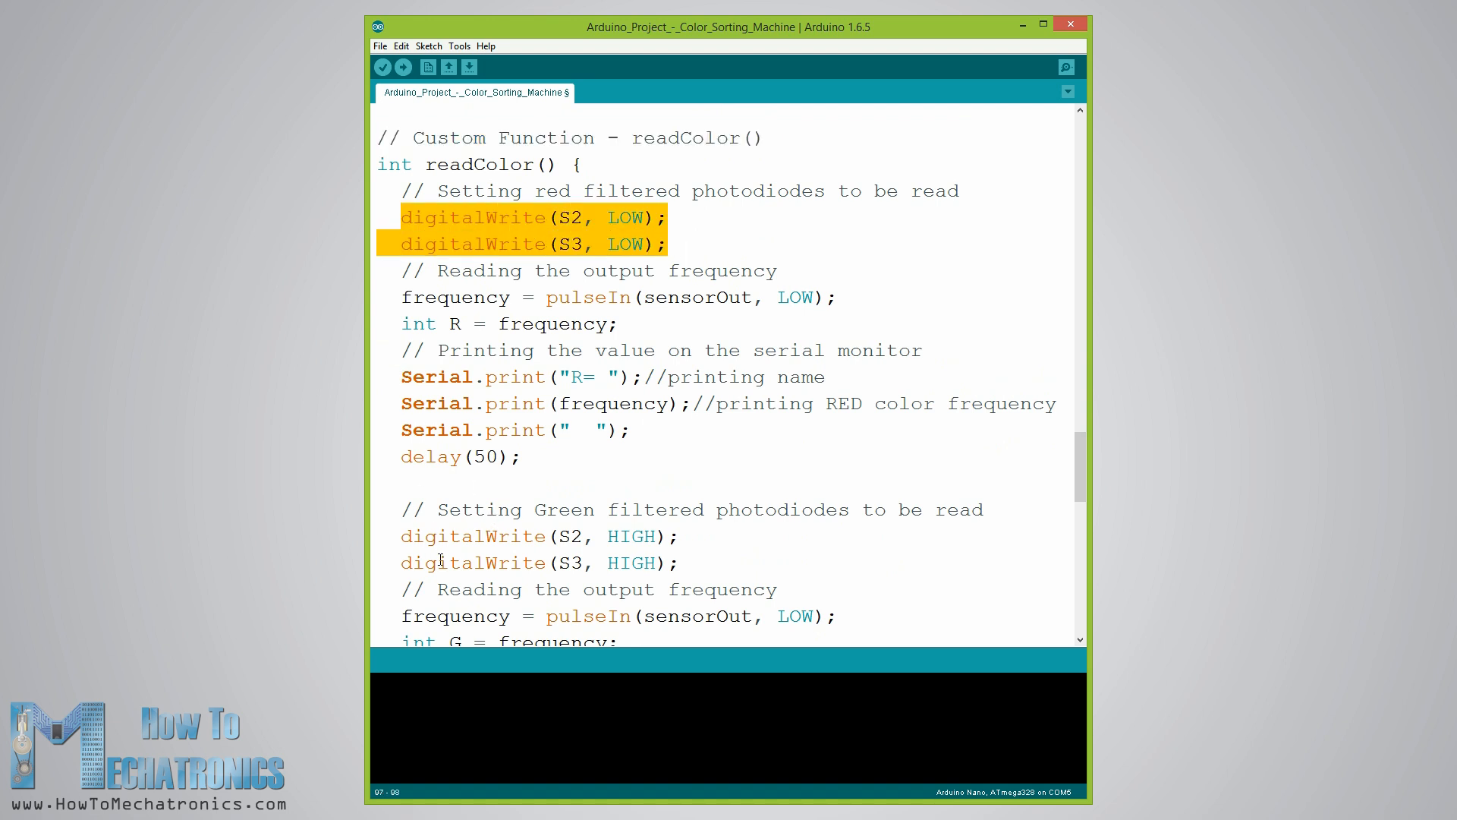
pyautogui.scroll(-3)
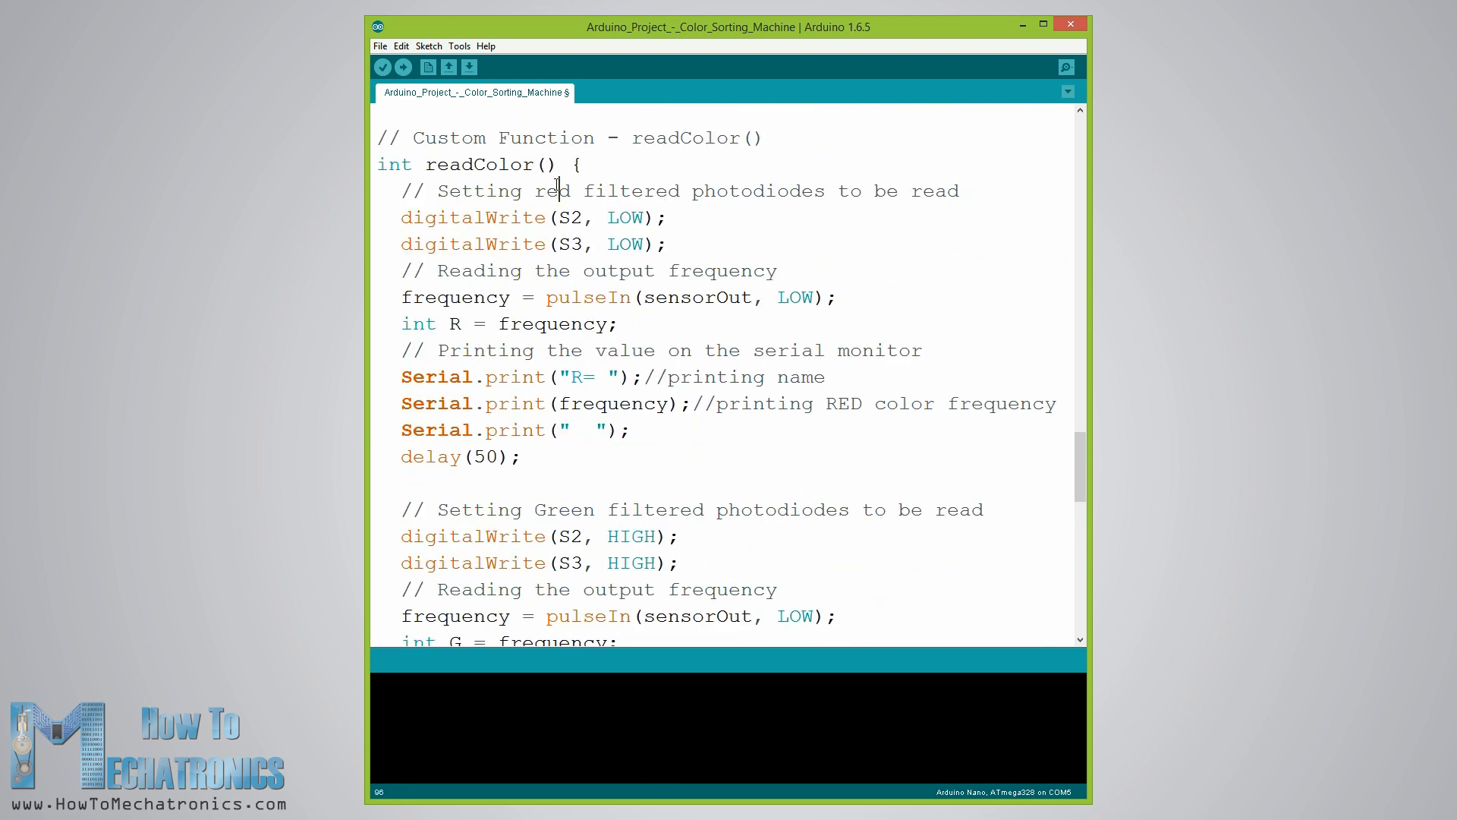
pyautogui.scroll(-3)
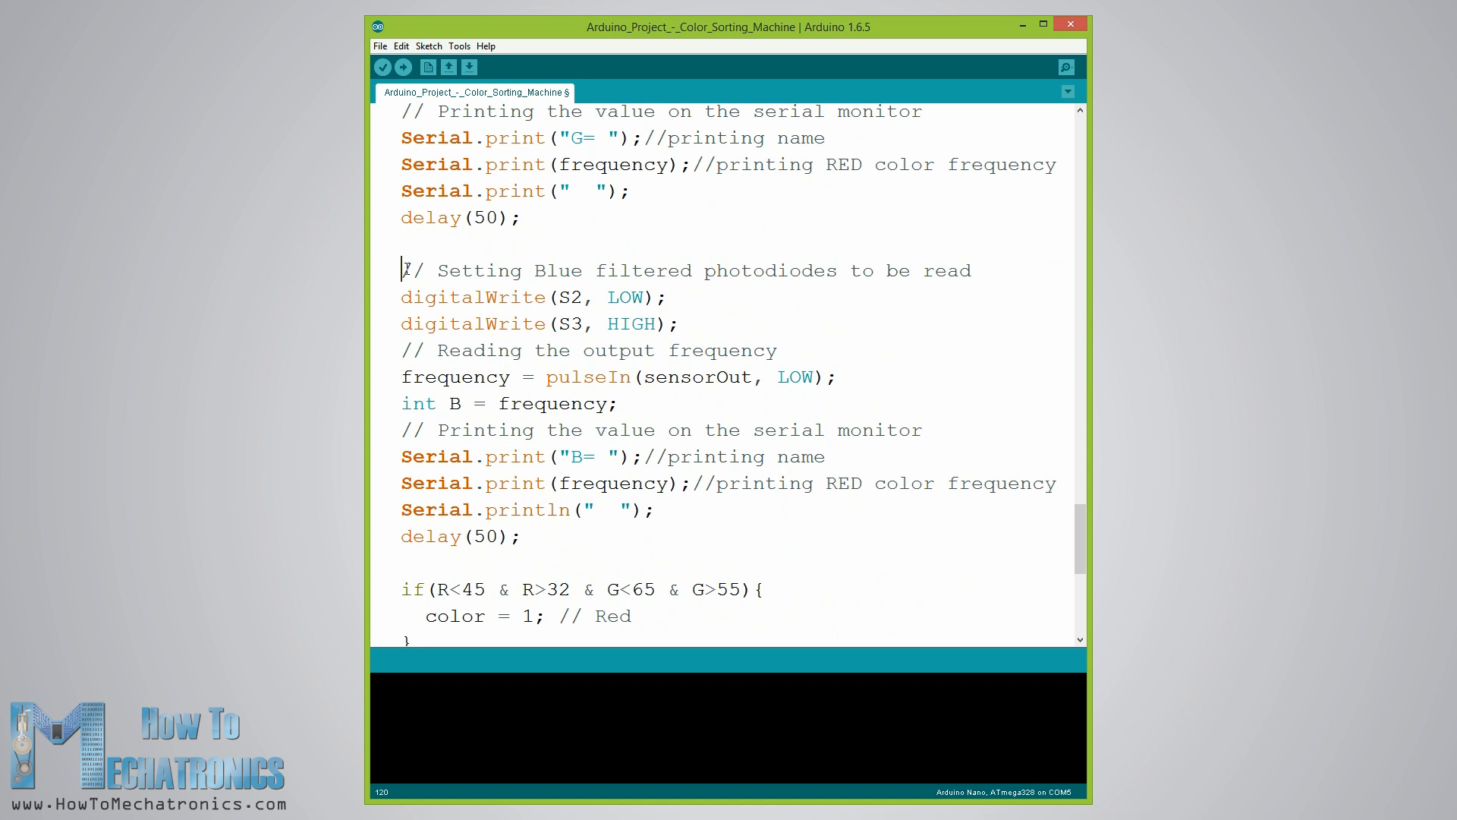
pyautogui.moveTo(402, 270); pyautogui.dragTo(525, 536)
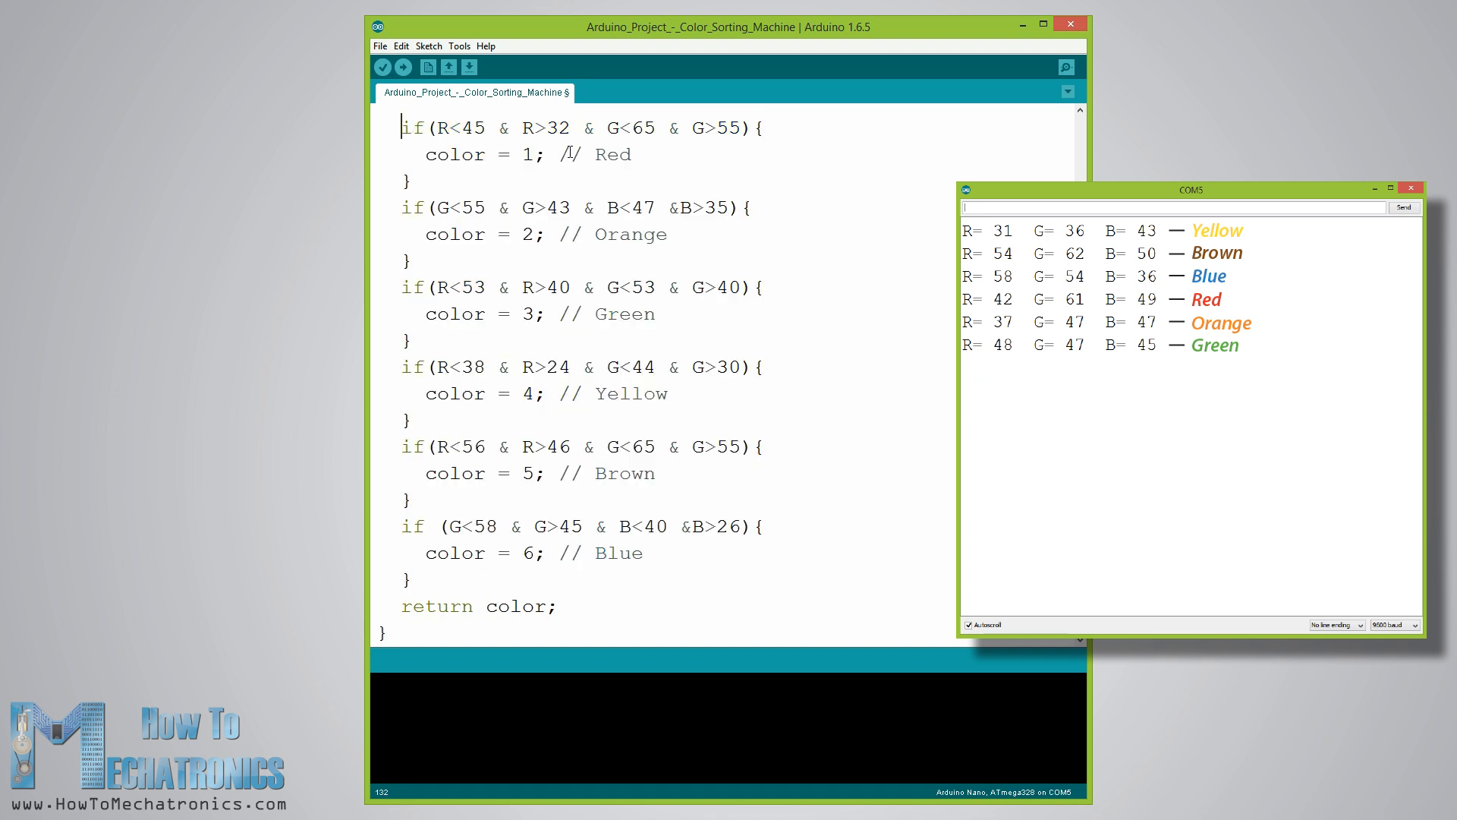
pyautogui.doubleClick(613, 154)
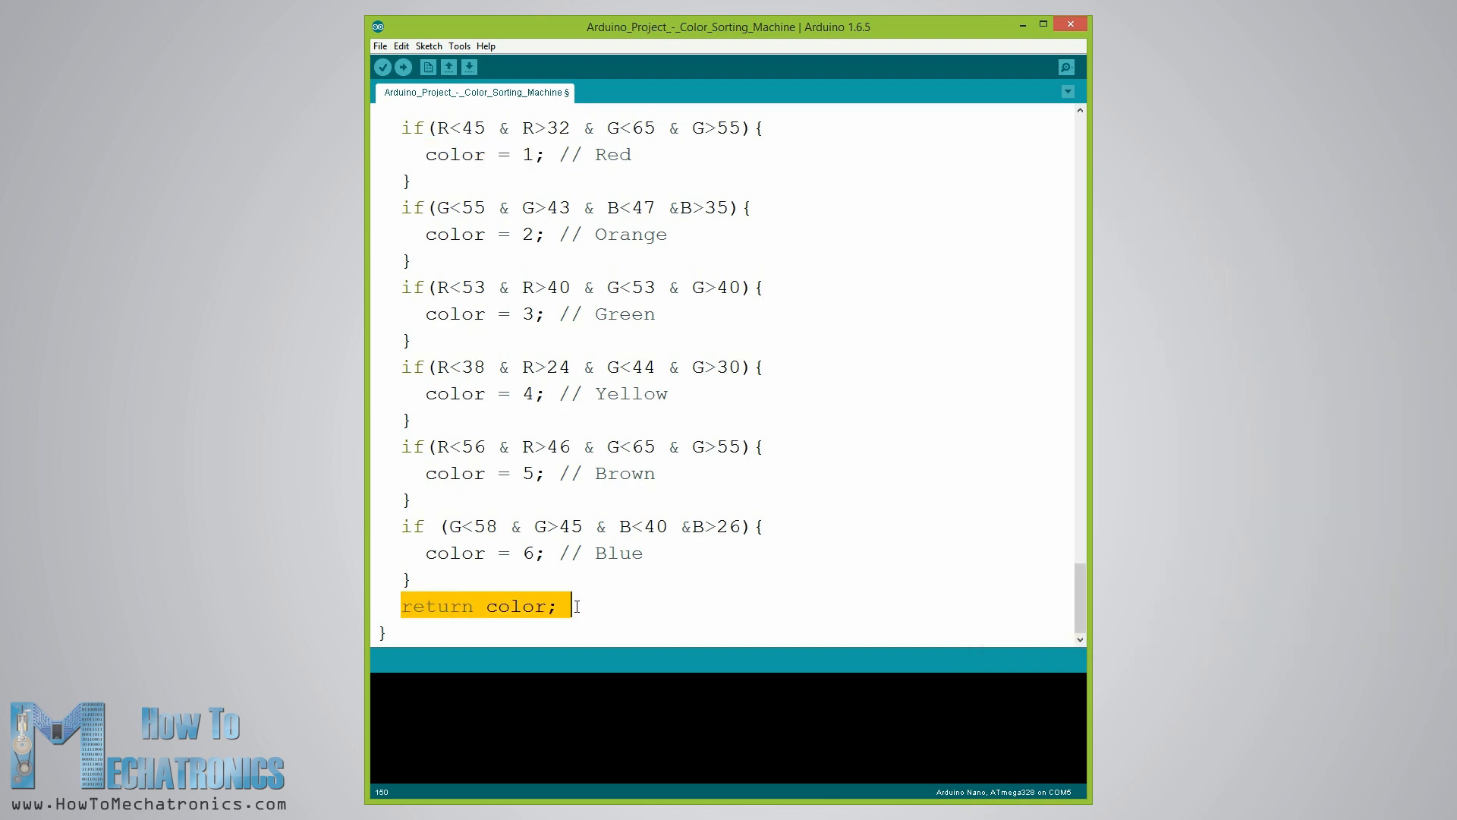
pyautogui.scroll(-3)
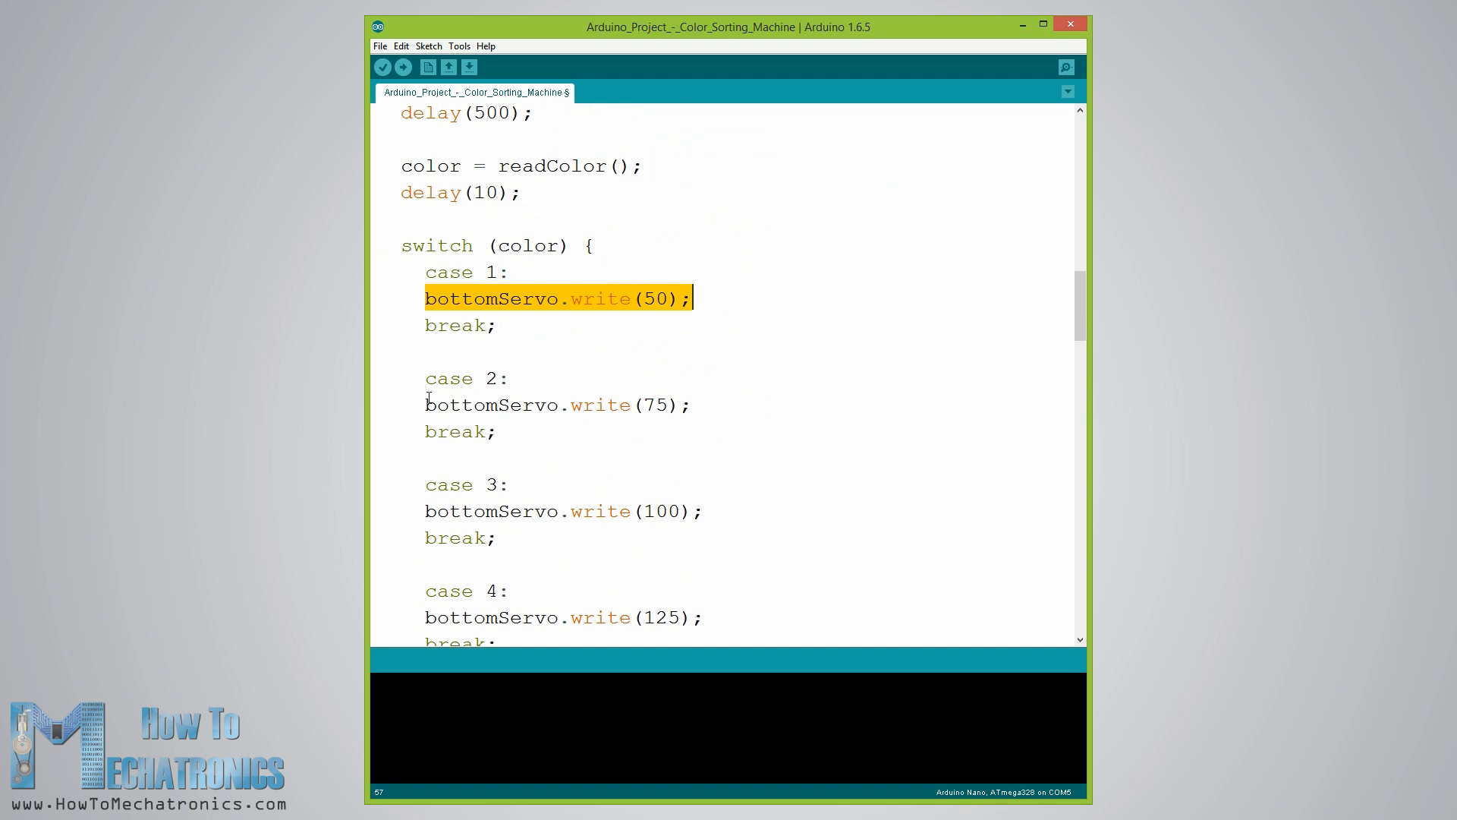
pyautogui.scroll(-3)
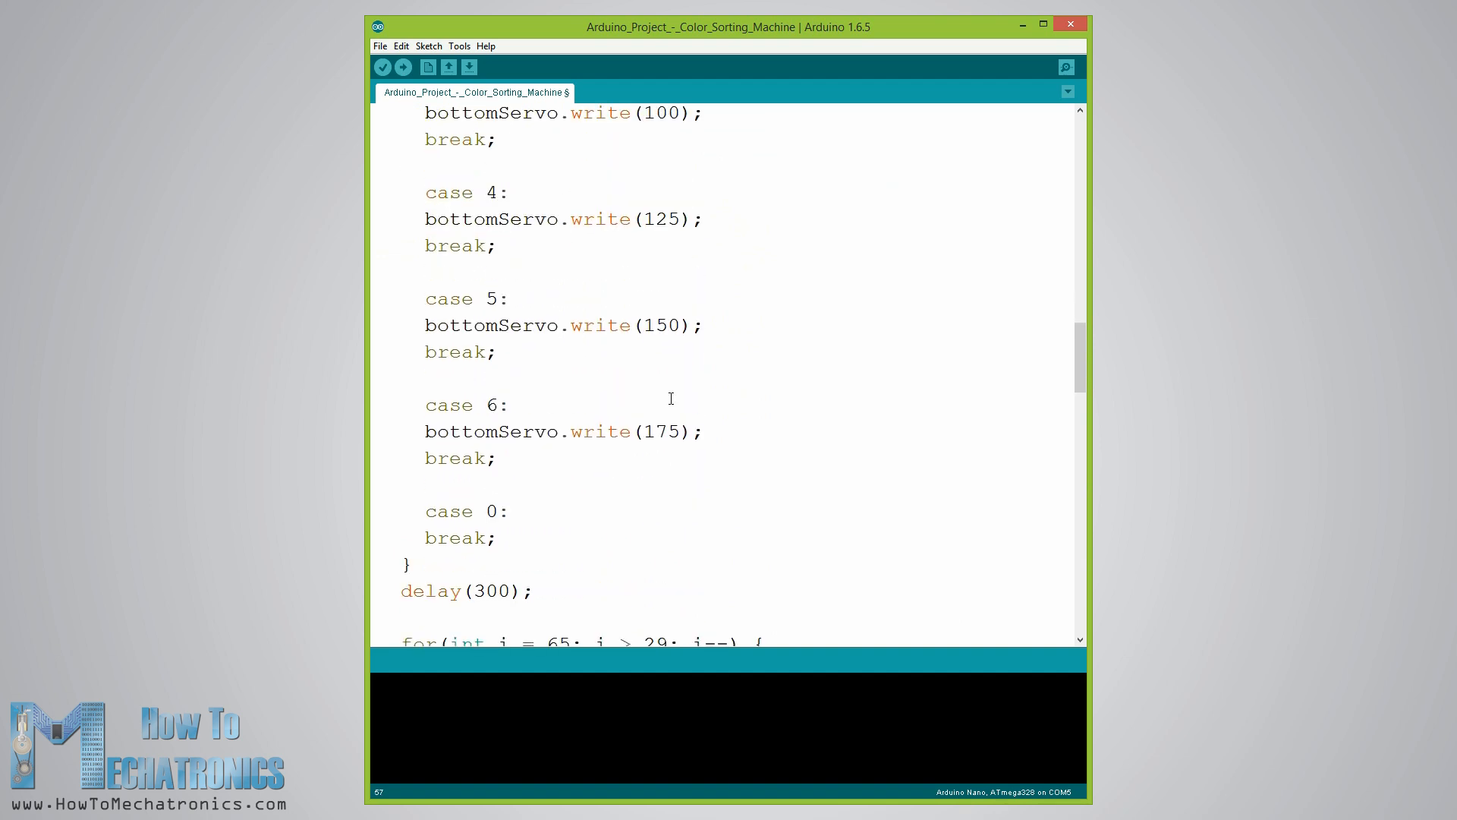
pyautogui.scroll(-3)
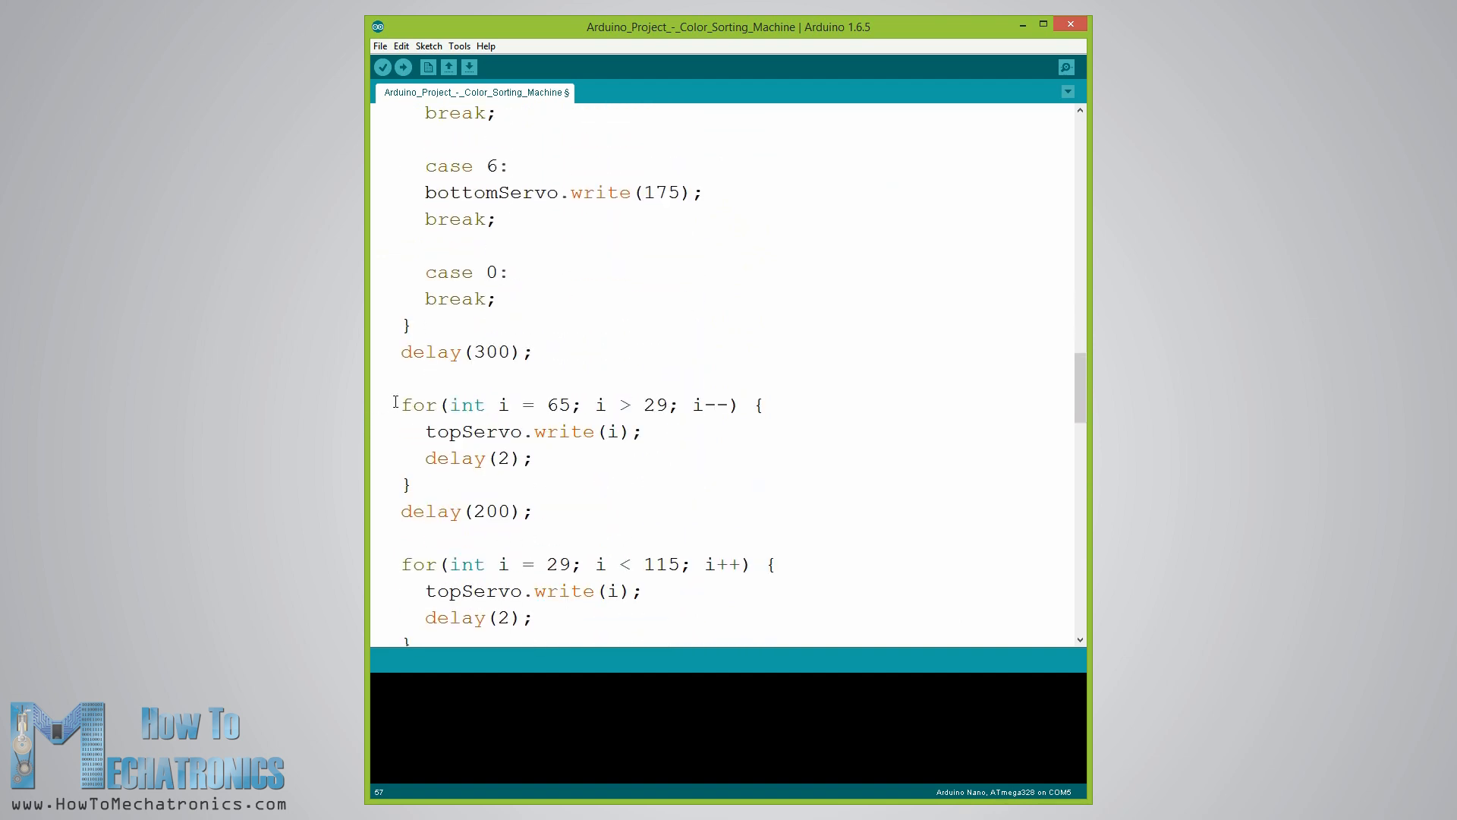
pyautogui.moveTo(399, 405); pyautogui.dragTo(409, 484)
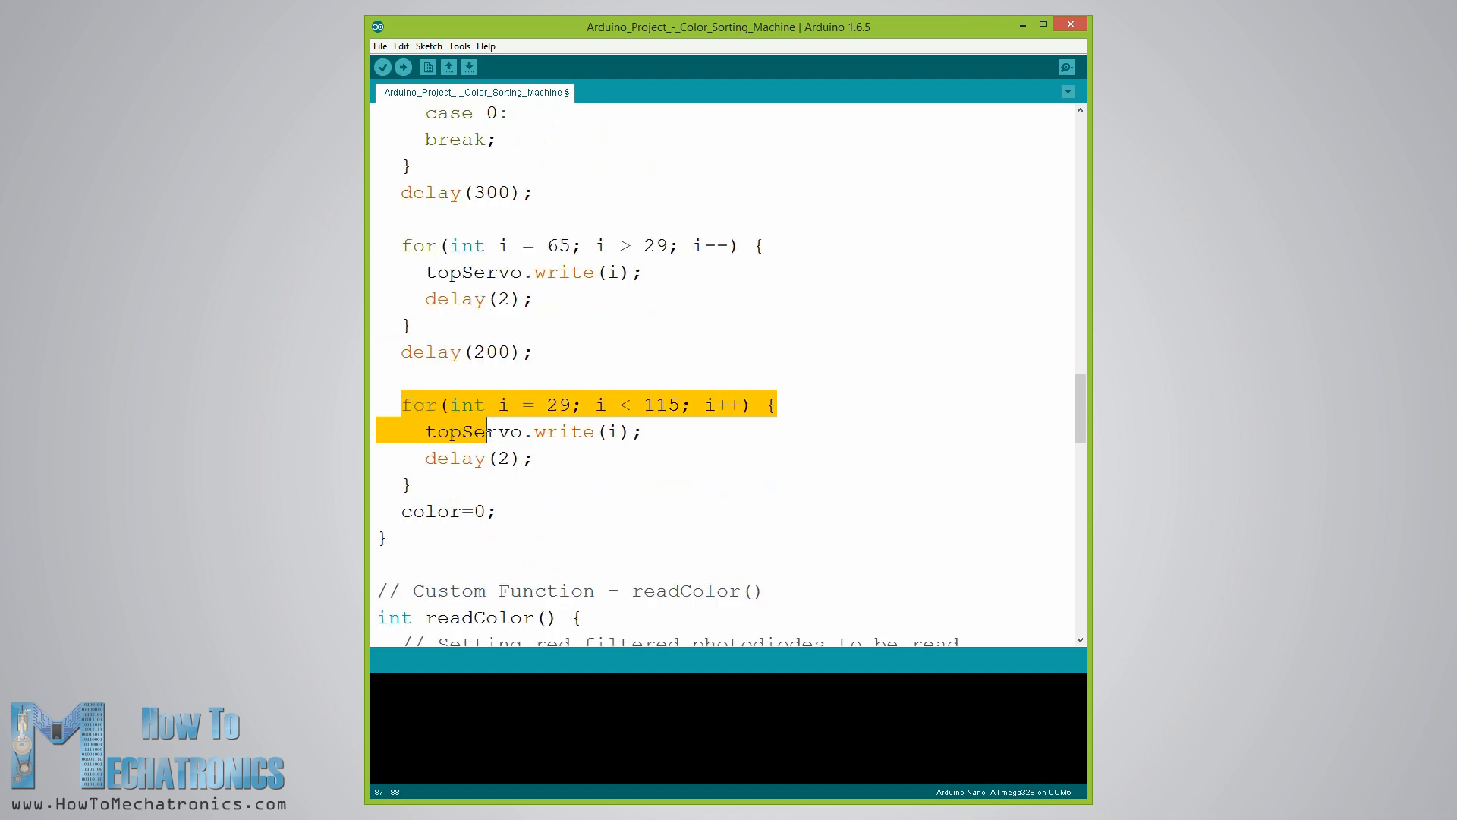
pyautogui.click(639, 404)
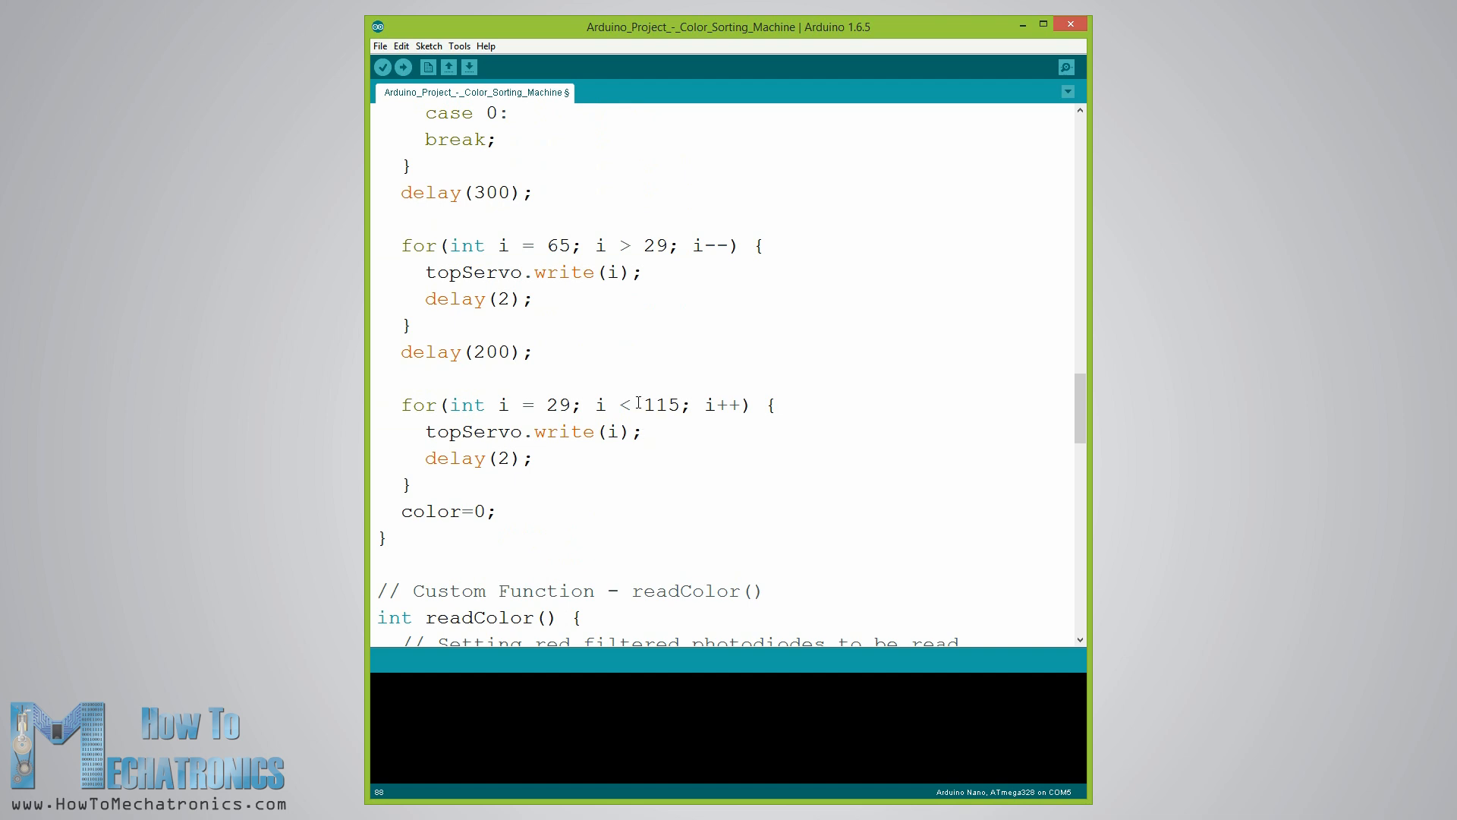